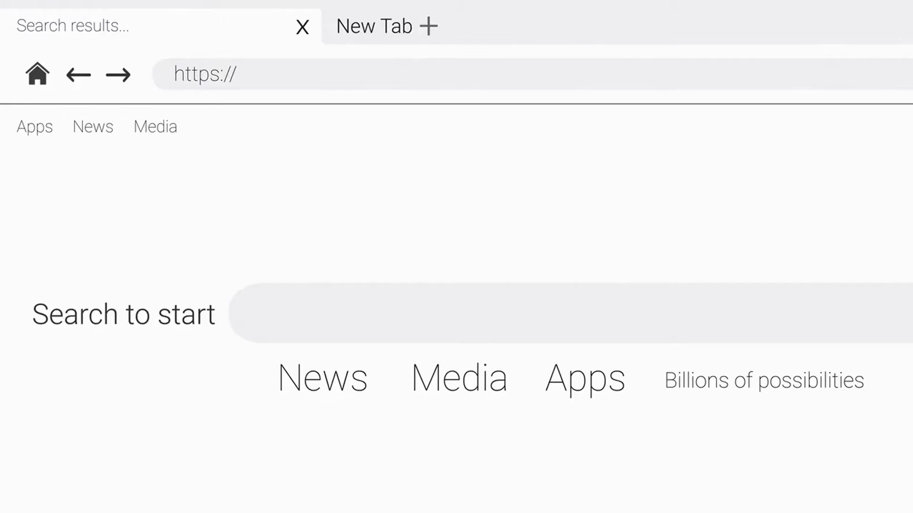
{"action": "type", "text": "affiliate market"}
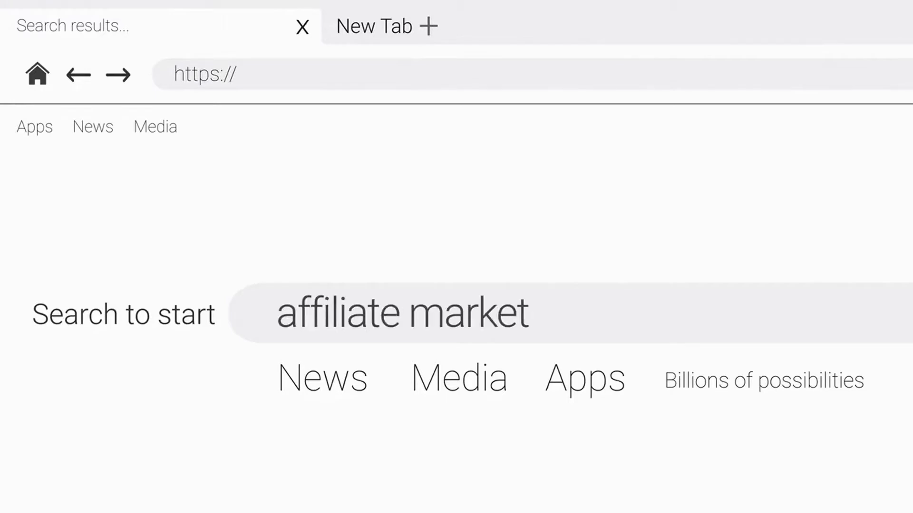